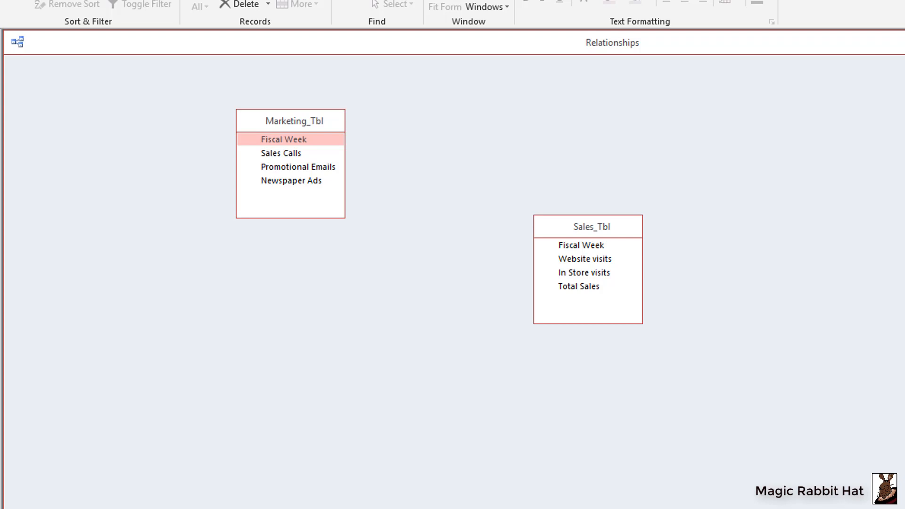
{"action": "mouse_move", "coordinate": [835, 221]}
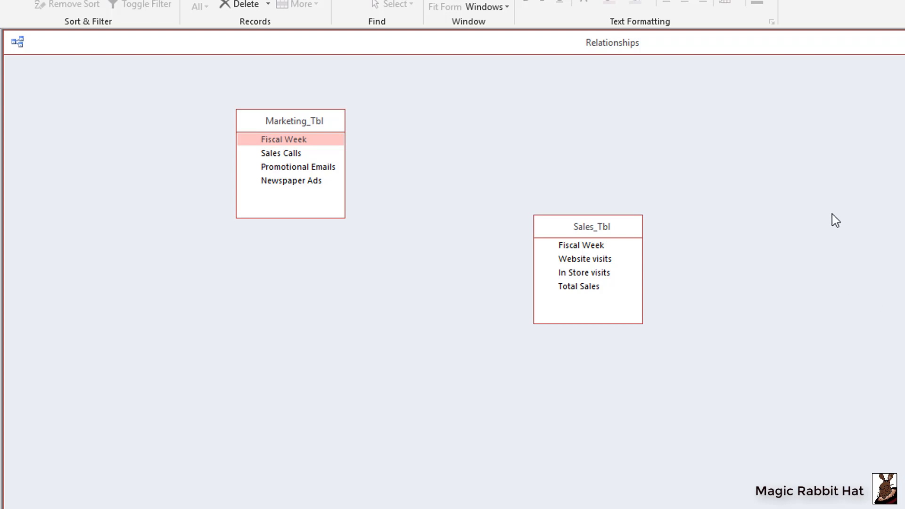
{"action": "mouse_move", "coordinate": [783, 175]}
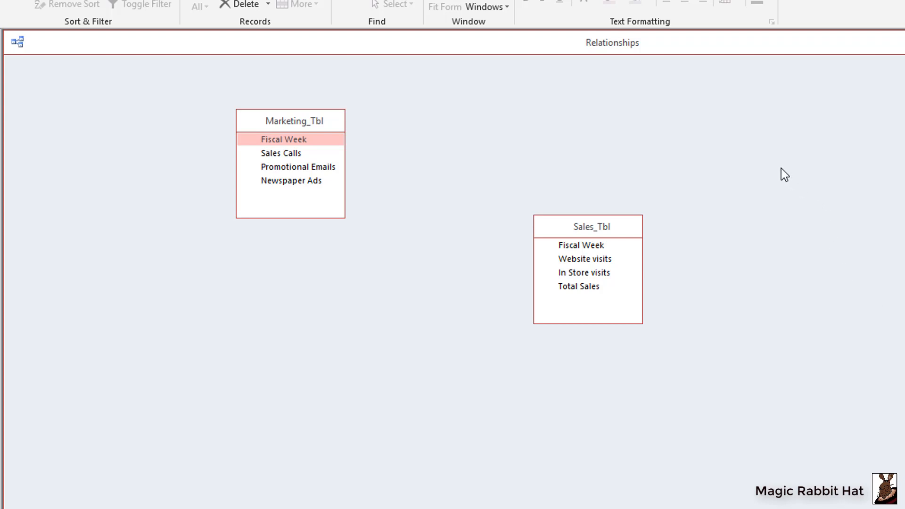
{"action": "mouse_move", "coordinate": [557, 128]}
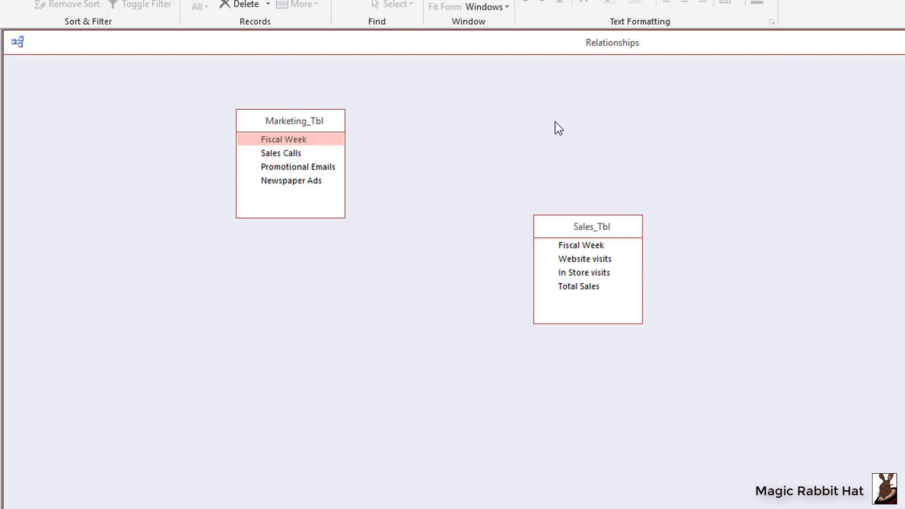
{"action": "mouse_move", "coordinate": [525, 120]}
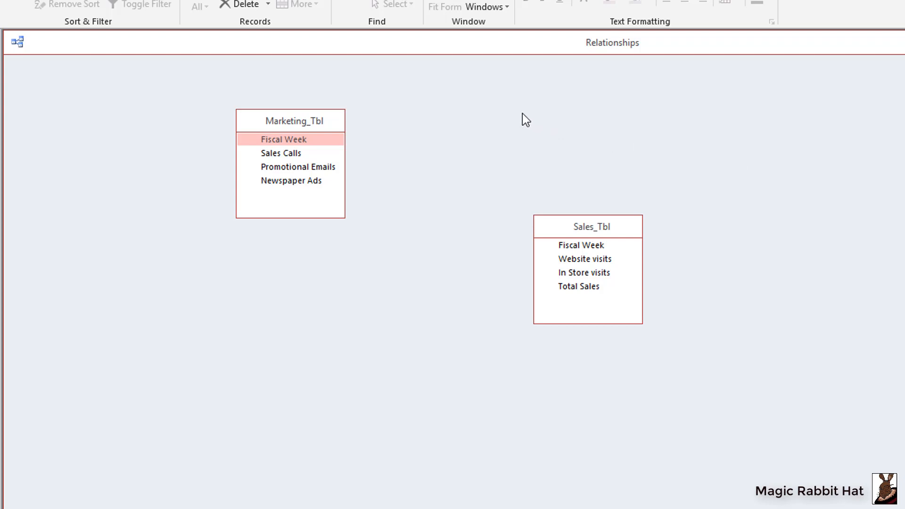
Set Fiscal Week as Marketing_Tbl's primary key in Table Design and save the change.
{"action": "right_click", "coordinate": [288, 125]}
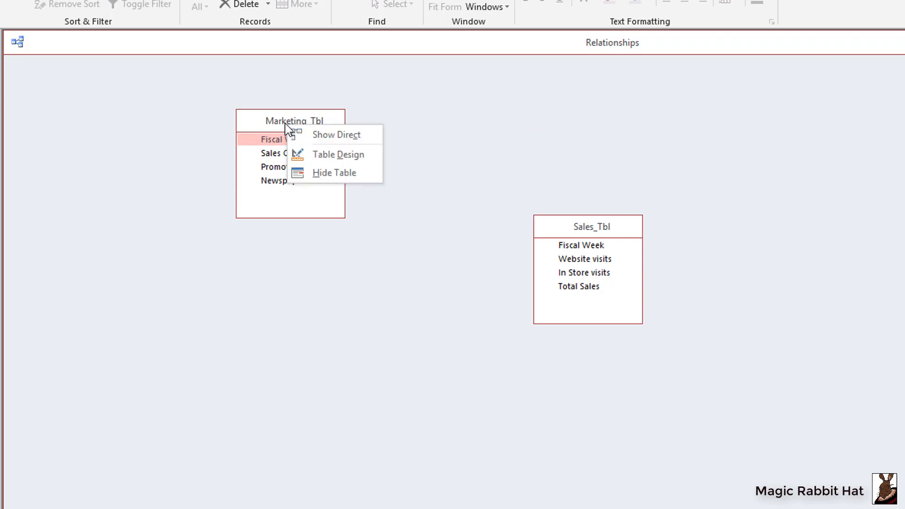
{"action": "left_click", "coordinate": [338, 153]}
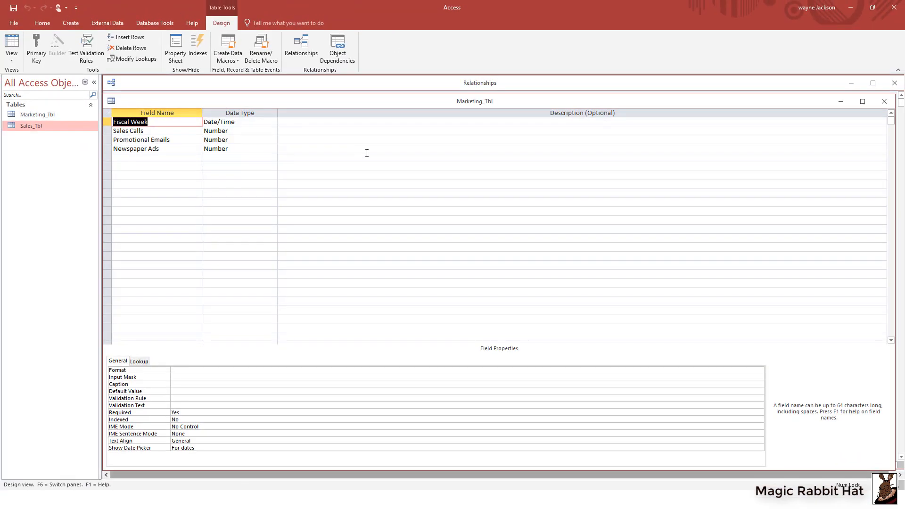
{"action": "mouse_move", "coordinate": [291, 134]}
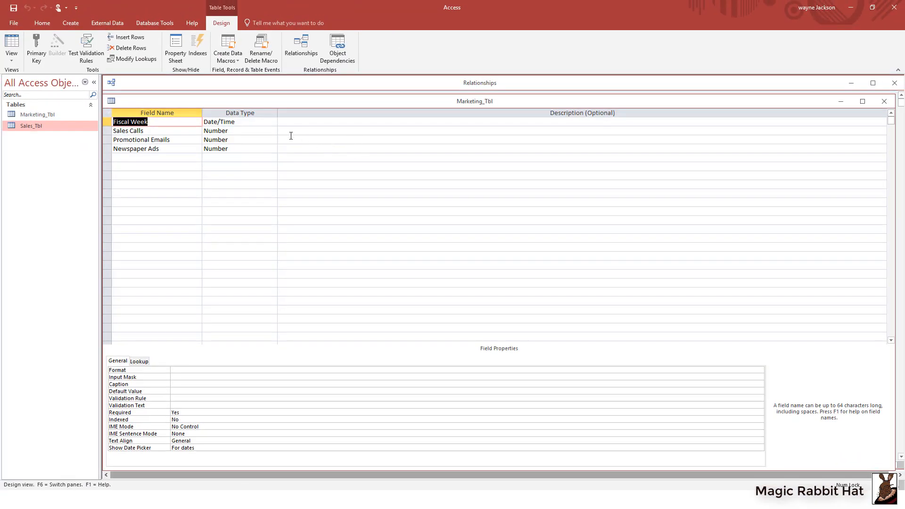
{"action": "mouse_move", "coordinate": [293, 119]}
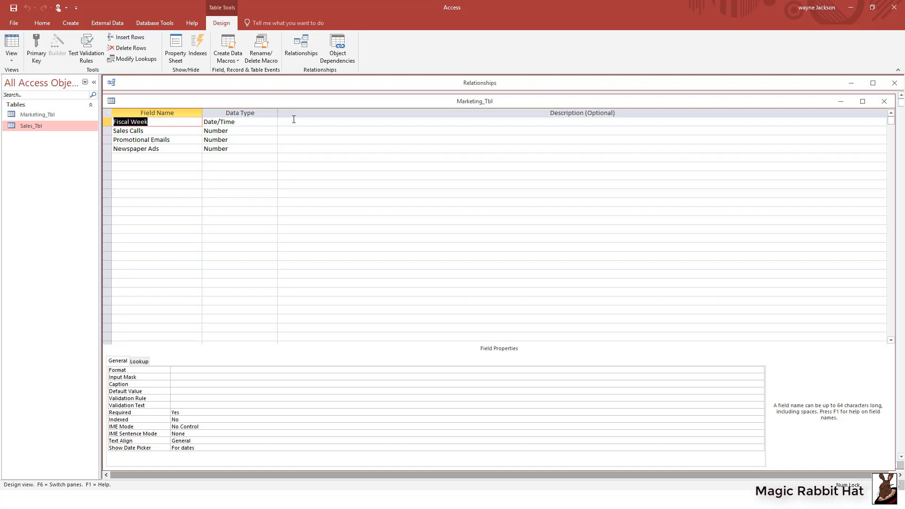
{"action": "mouse_move", "coordinate": [105, 133]}
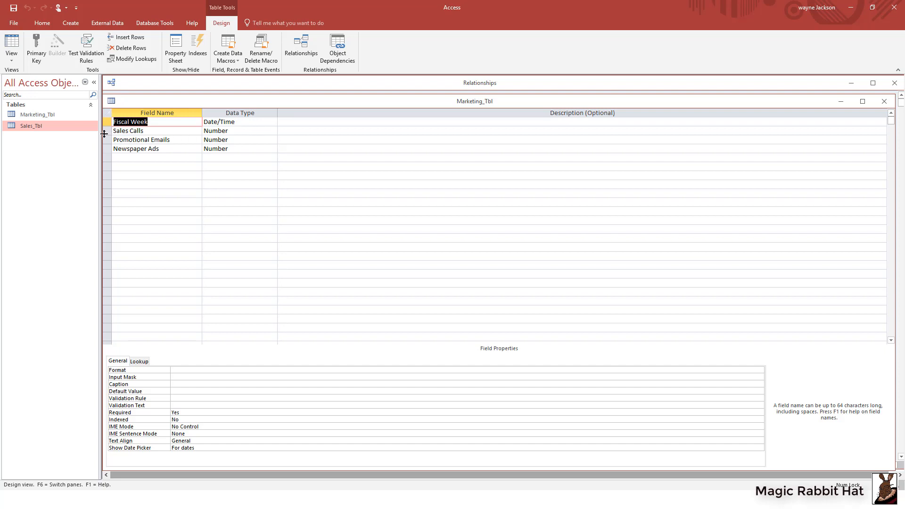
{"action": "mouse_move", "coordinate": [36, 47]}
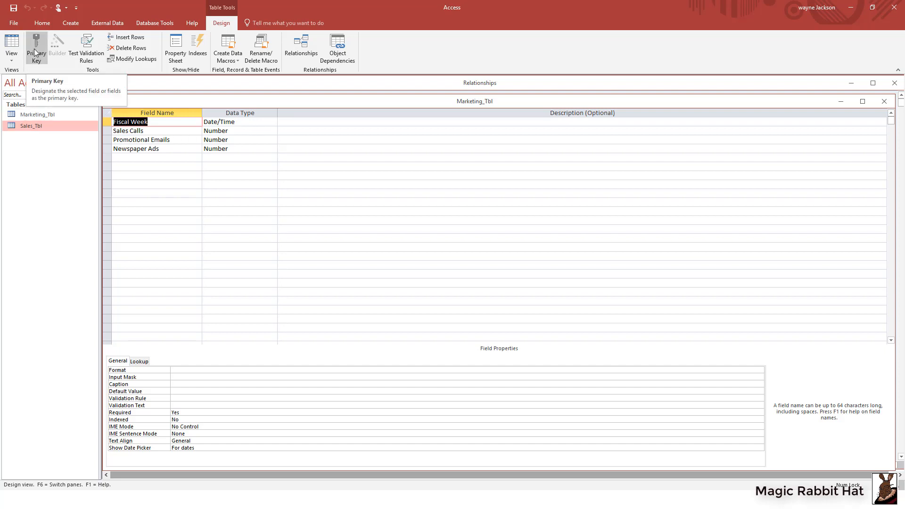
{"action": "left_click", "coordinate": [36, 47]}
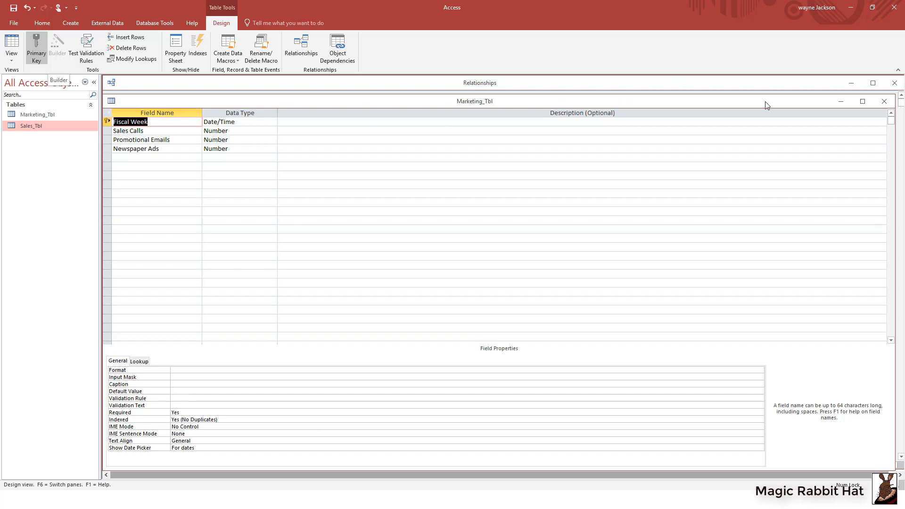
{"action": "left_click", "coordinate": [883, 101]}
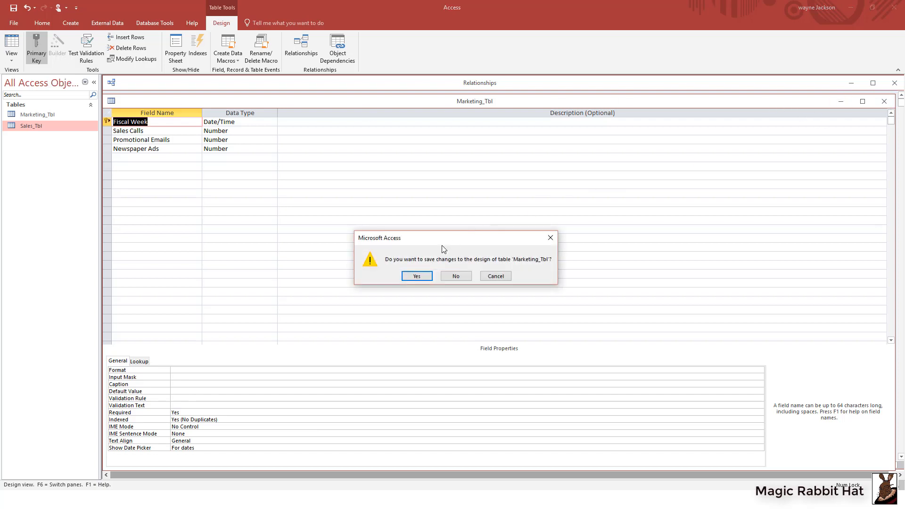
{"action": "left_click", "coordinate": [416, 276]}
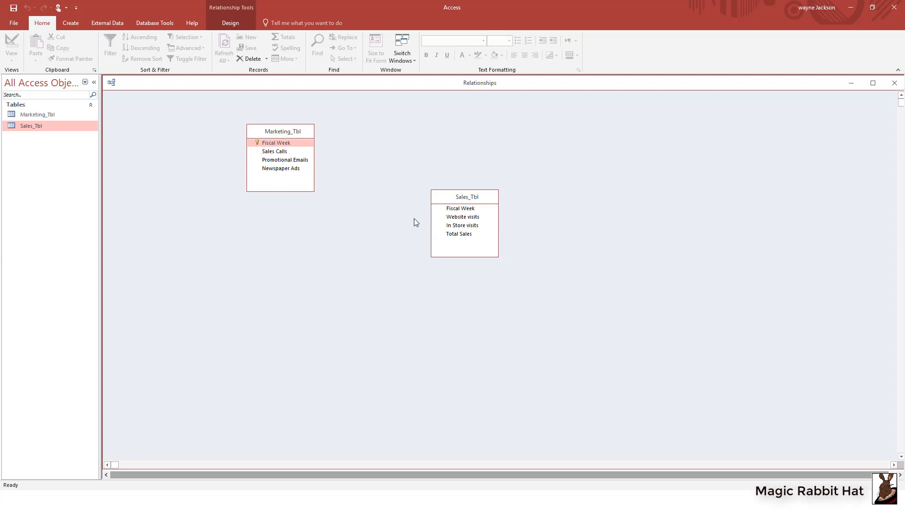
{"action": "mouse_move", "coordinate": [465, 198]}
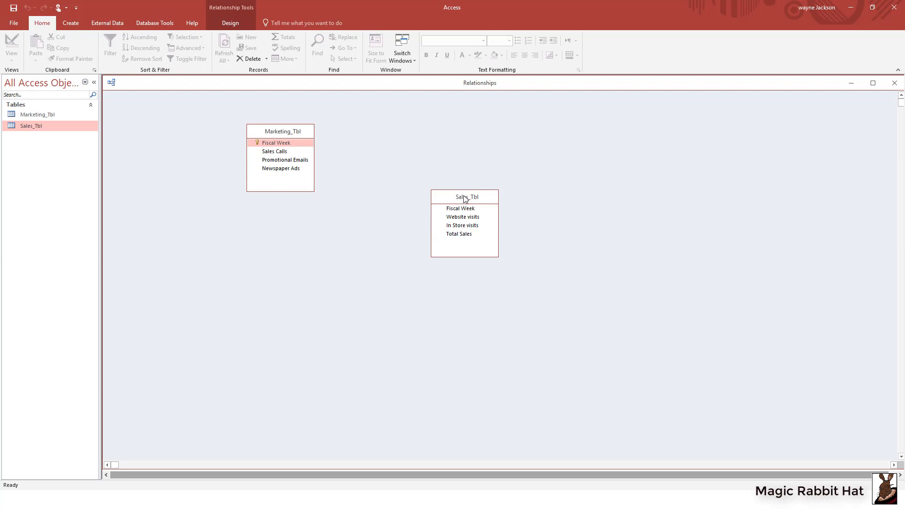
Set Fiscal Week as Sales_Tbl's primary key in Table Design and save the change.
{"action": "right_click", "coordinate": [464, 197]}
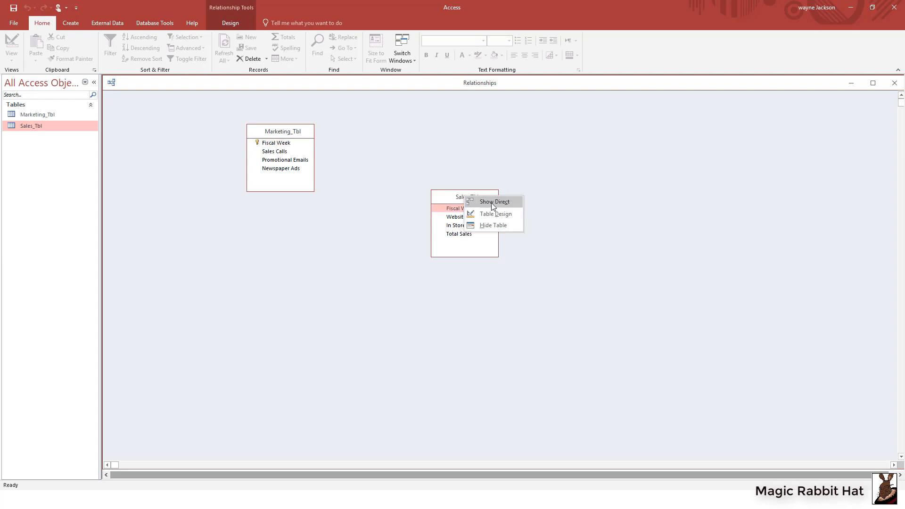
{"action": "mouse_move", "coordinate": [494, 214]}
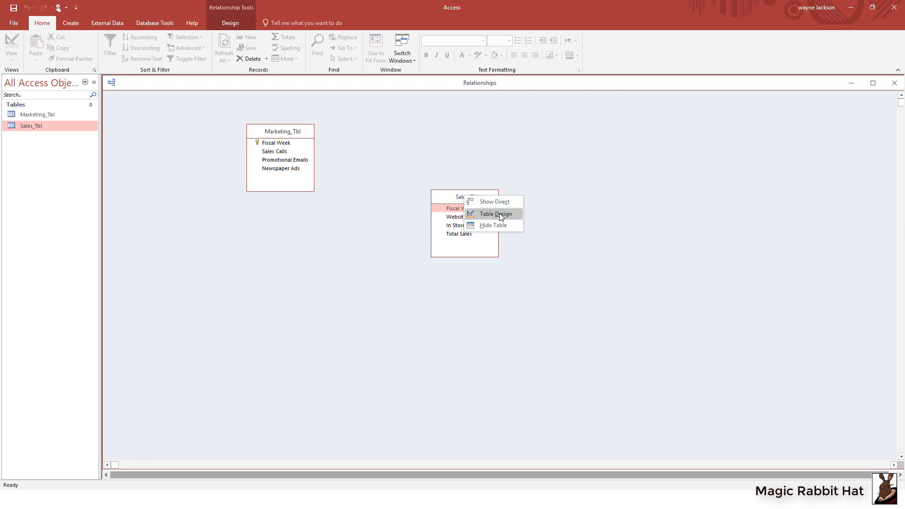
{"action": "left_click", "coordinate": [495, 214]}
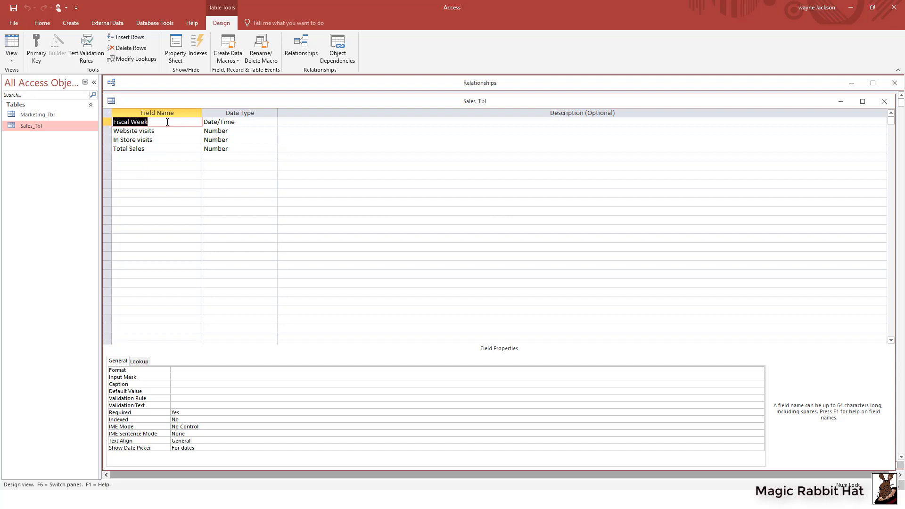
{"action": "mouse_move", "coordinate": [35, 46]}
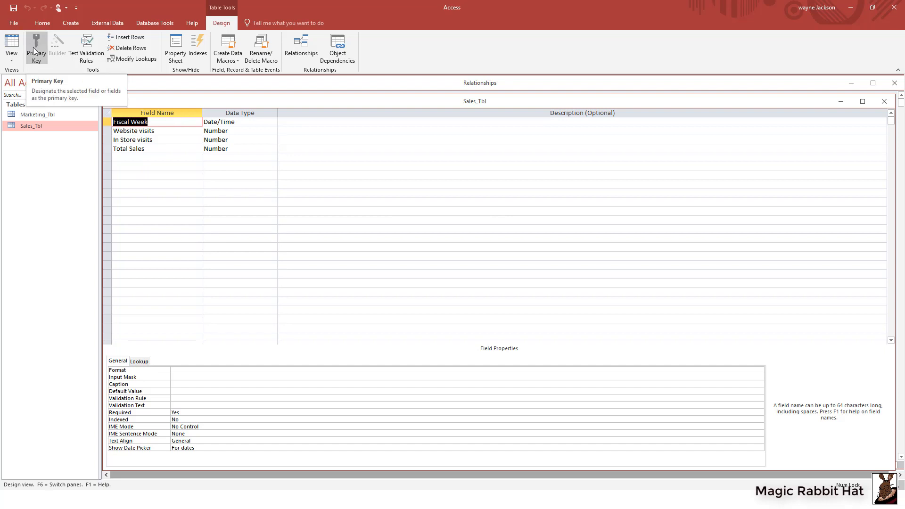
{"action": "left_click", "coordinate": [37, 49]}
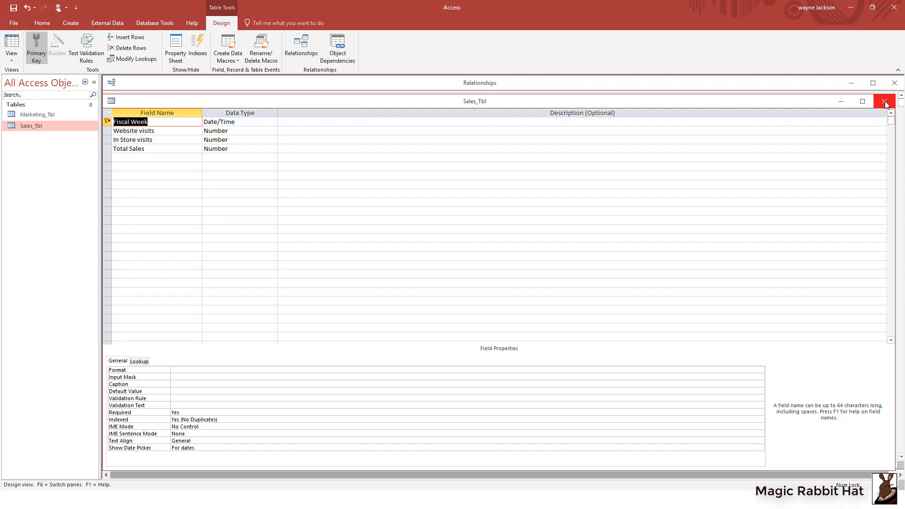
{"action": "left_click", "coordinate": [884, 101]}
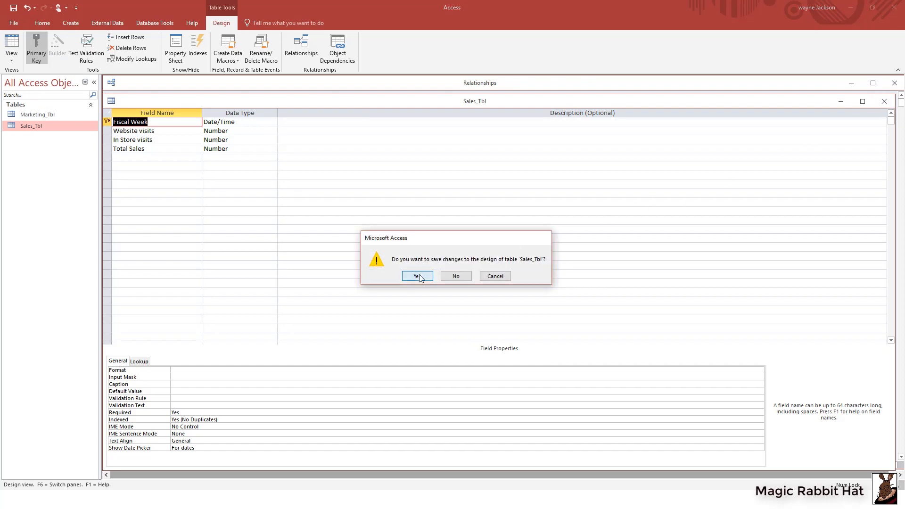
{"action": "left_click", "coordinate": [417, 275]}
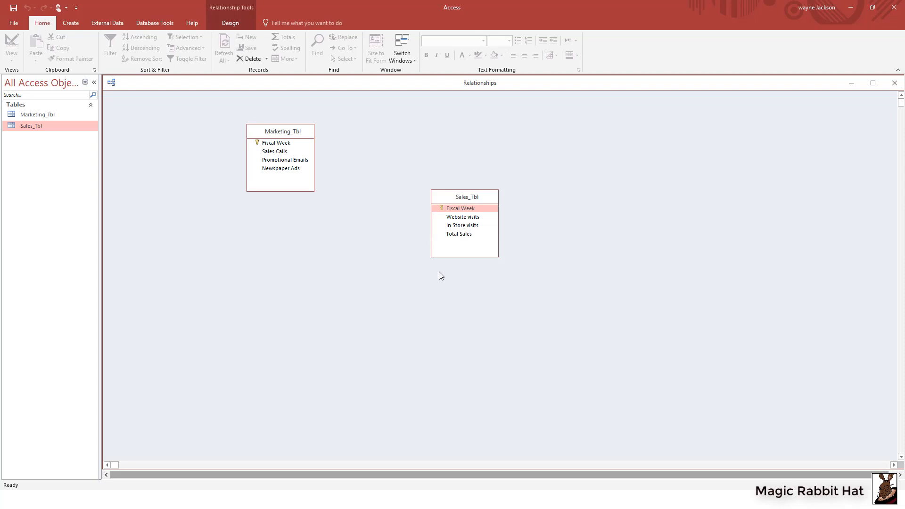
{"action": "mouse_move", "coordinate": [410, 251]}
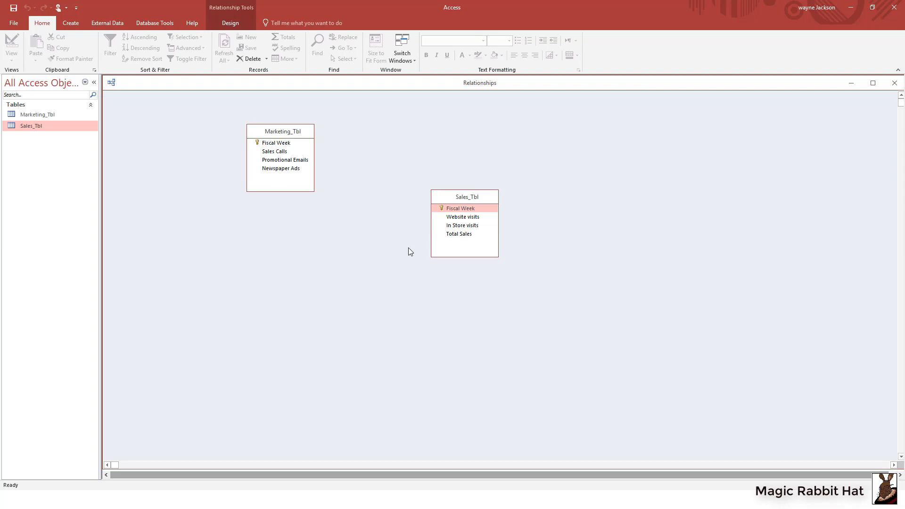
{"action": "mouse_move", "coordinate": [398, 241]}
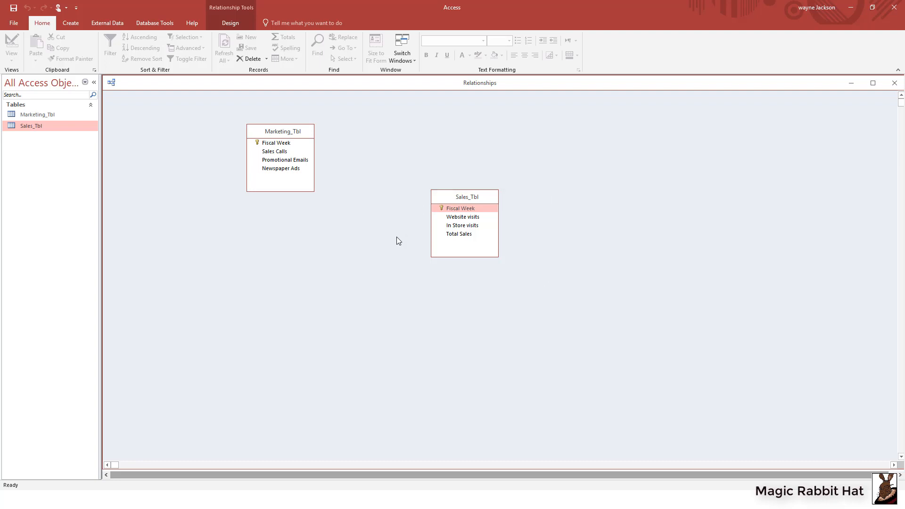
{"action": "mouse_move", "coordinate": [313, 153]}
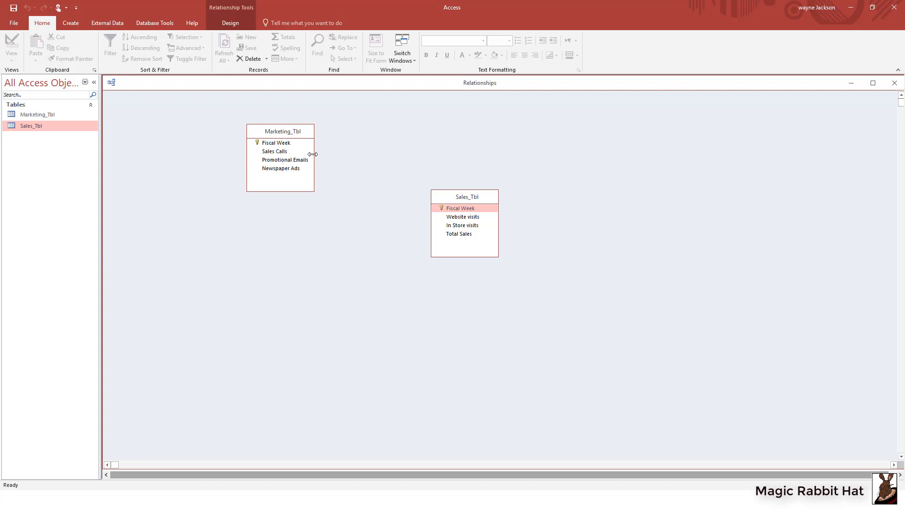
{"action": "mouse_move", "coordinate": [295, 145]}
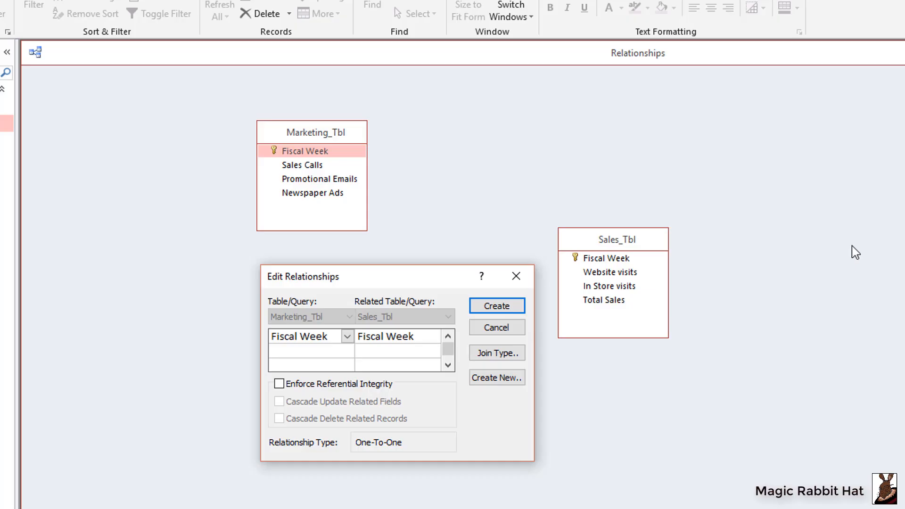
{"action": "mouse_move", "coordinate": [805, 325]}
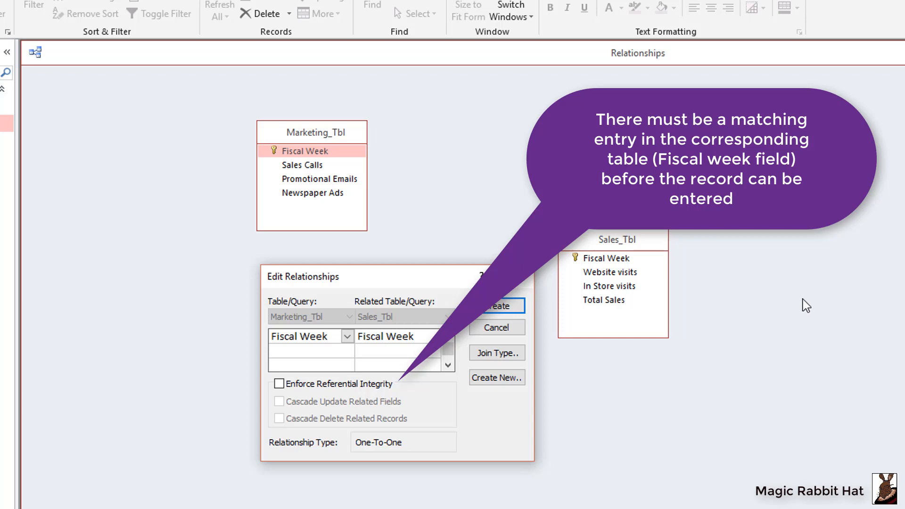
{"action": "mouse_move", "coordinate": [803, 301]}
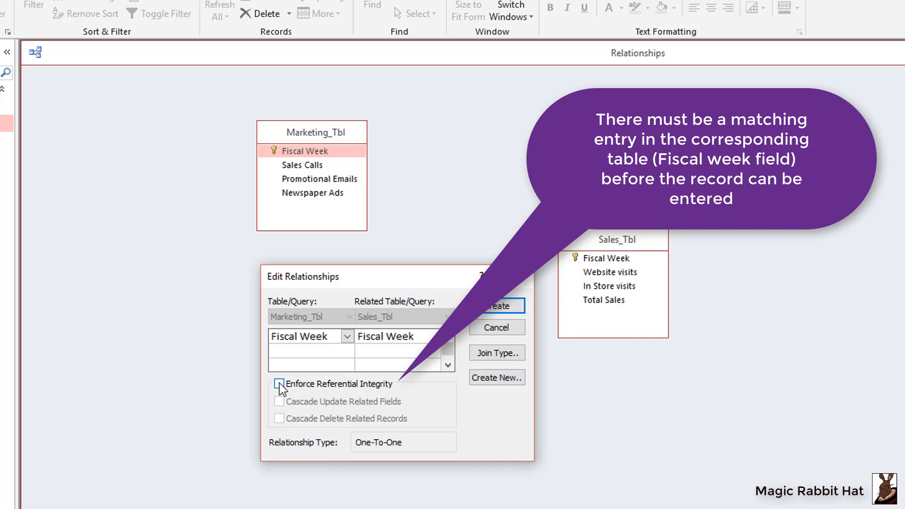
Enable Enforce Referential Integrity, Cascade Update Related Fields and Cascade Delete Related Records.
{"action": "left_click", "coordinate": [279, 383]}
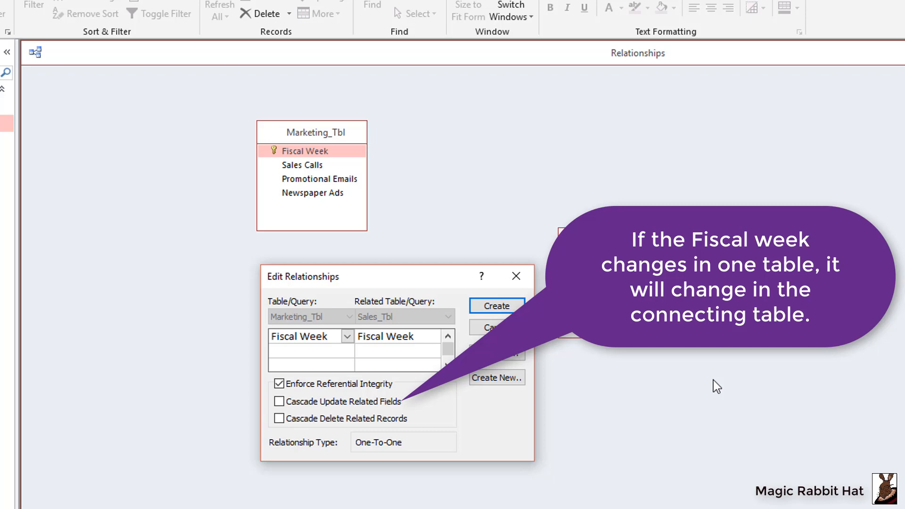
{"action": "left_click", "coordinate": [279, 401]}
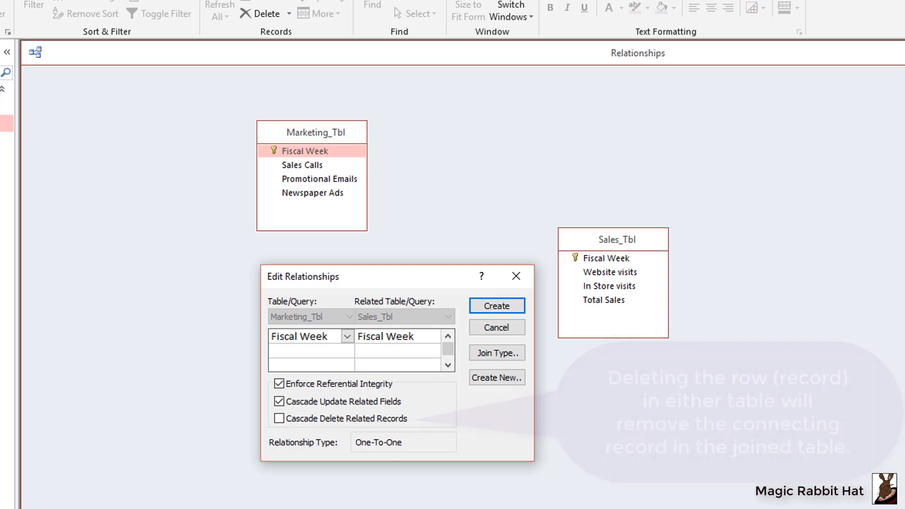
{"action": "left_click", "coordinate": [279, 418]}
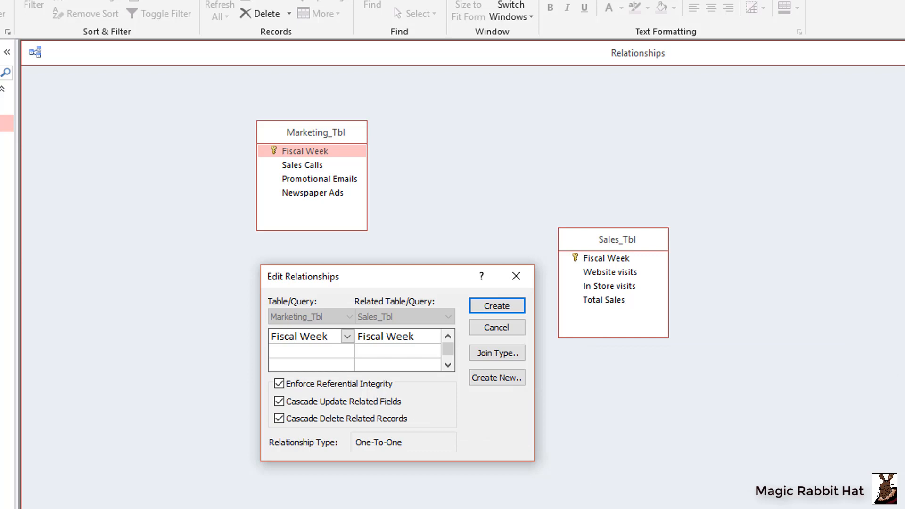
{"action": "mouse_move", "coordinate": [846, 455]}
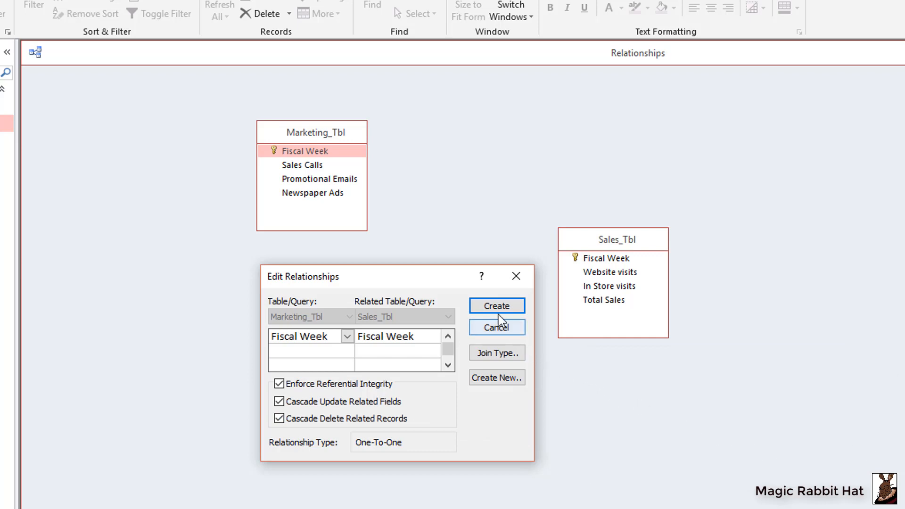
Create the Fiscal Week relationship, then close Relationships saving the layout.
{"action": "left_click", "coordinate": [496, 305]}
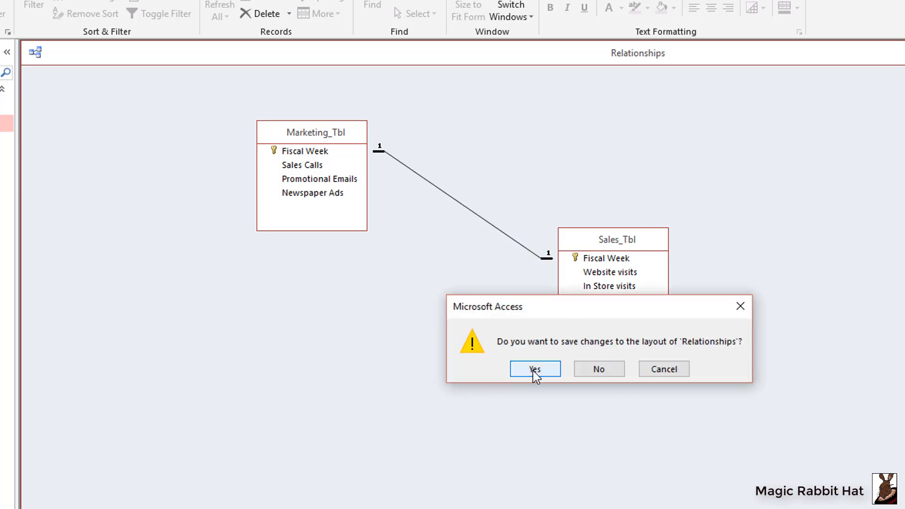
{"action": "left_click", "coordinate": [534, 369]}
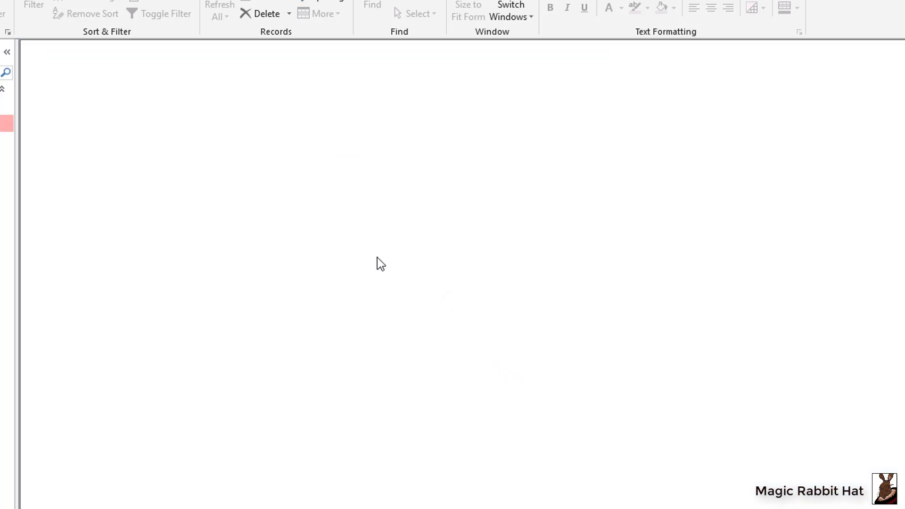
{"action": "mouse_move", "coordinate": [181, 224]}
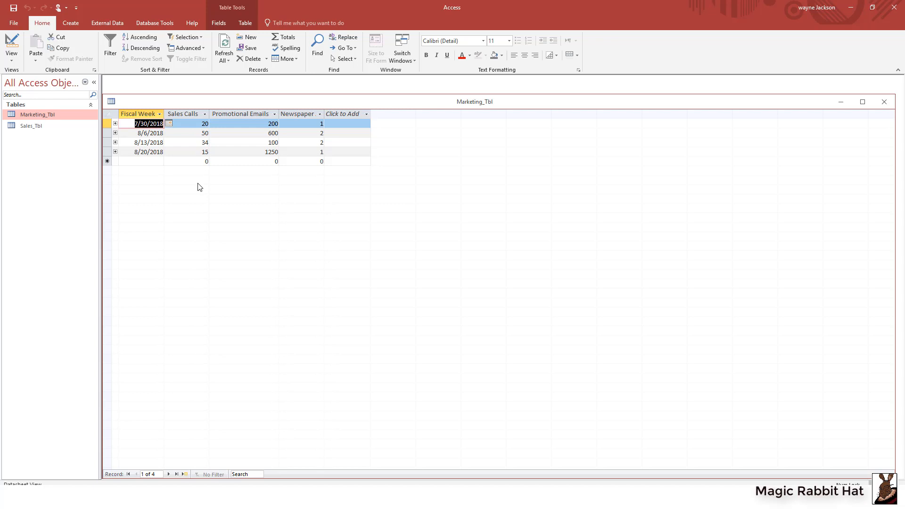
{"action": "double_click", "coordinate": [30, 125]}
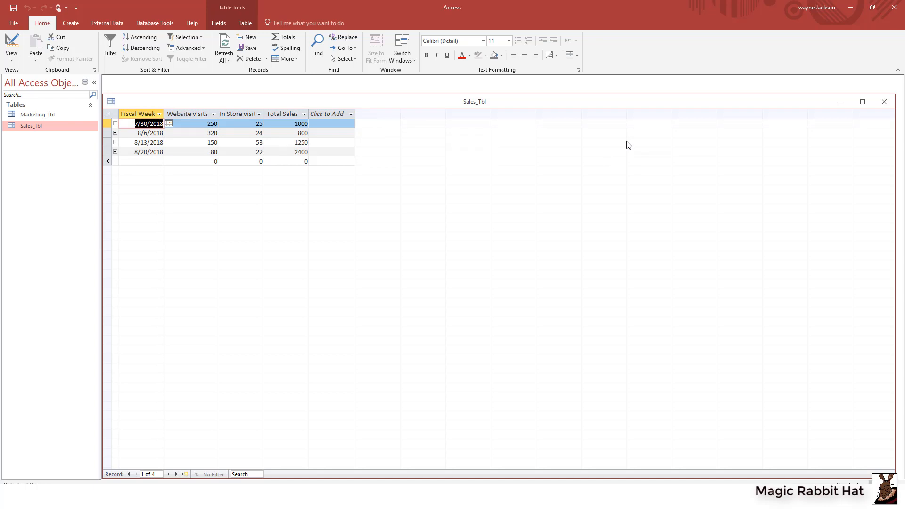
{"action": "left_click", "coordinate": [883, 102]}
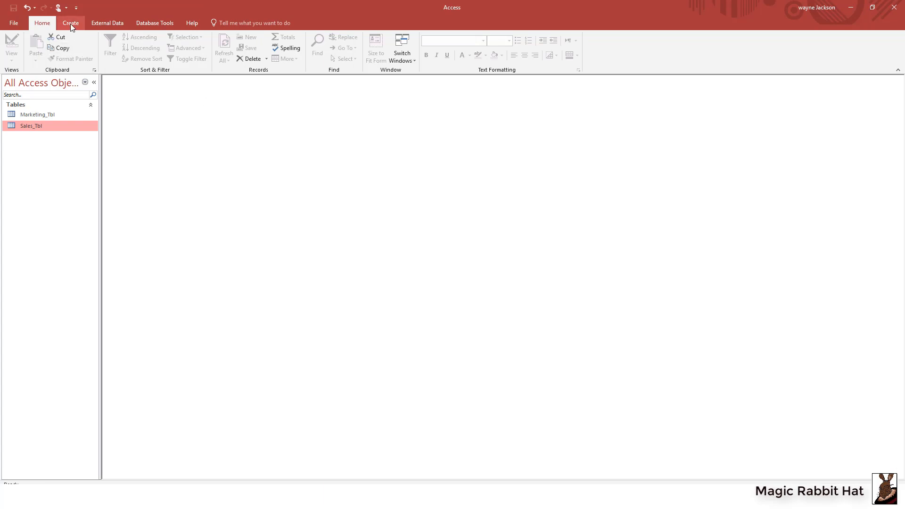
Start a Query Design and add Marketing_Tbl and Sales_Tbl from Show Table.
{"action": "left_click", "coordinate": [70, 22]}
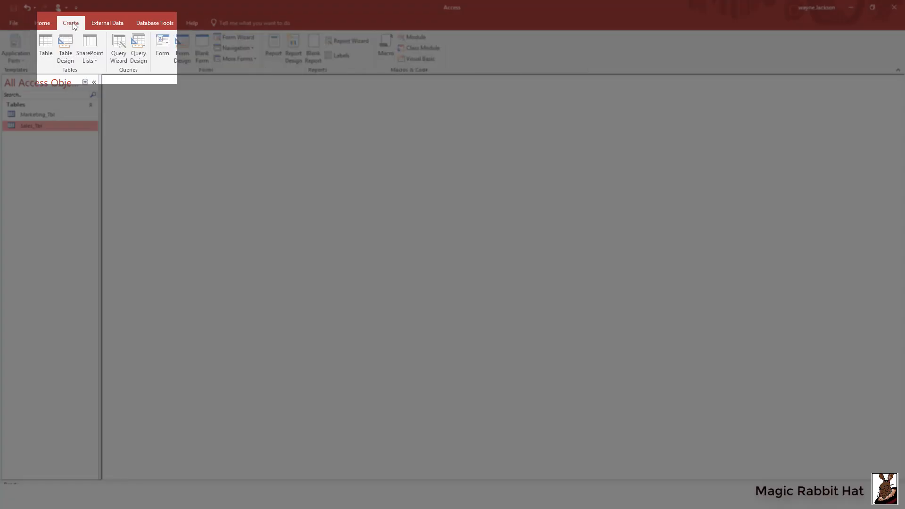
{"action": "left_click", "coordinate": [138, 48]}
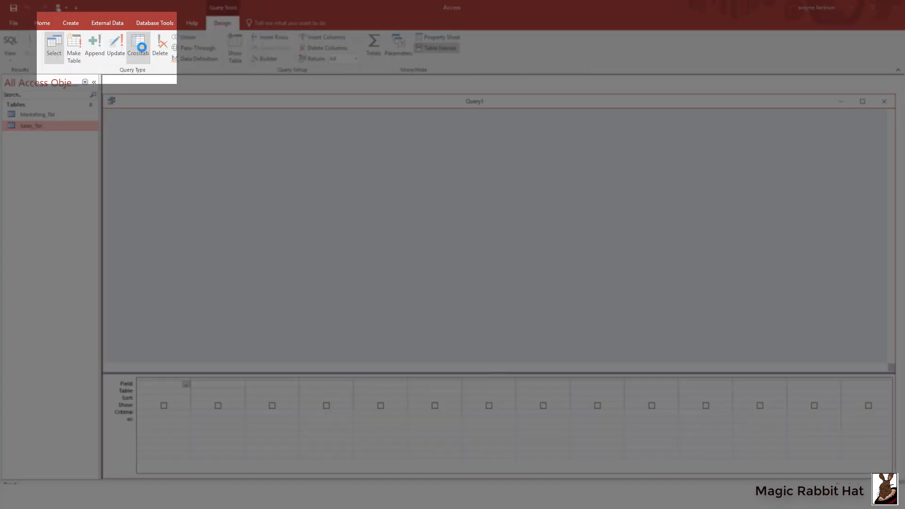
{"action": "left_click", "coordinate": [236, 46]}
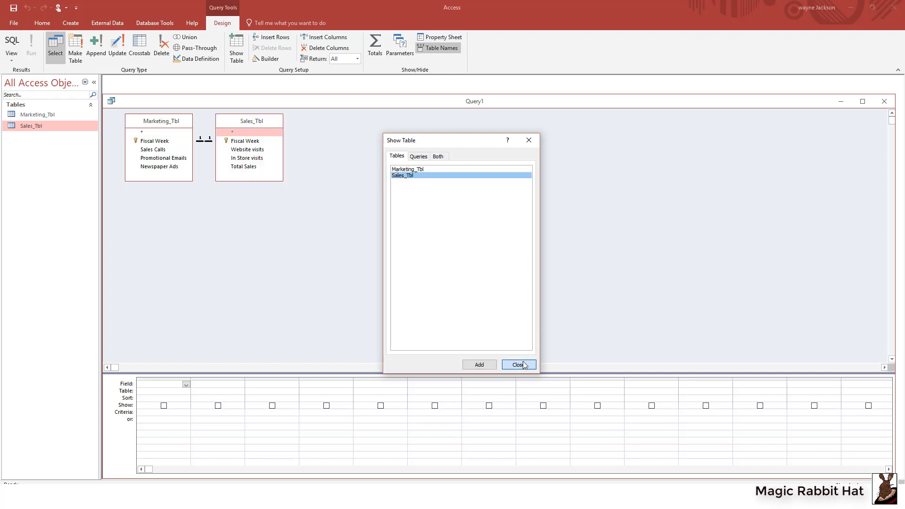
{"action": "left_click", "coordinate": [517, 364]}
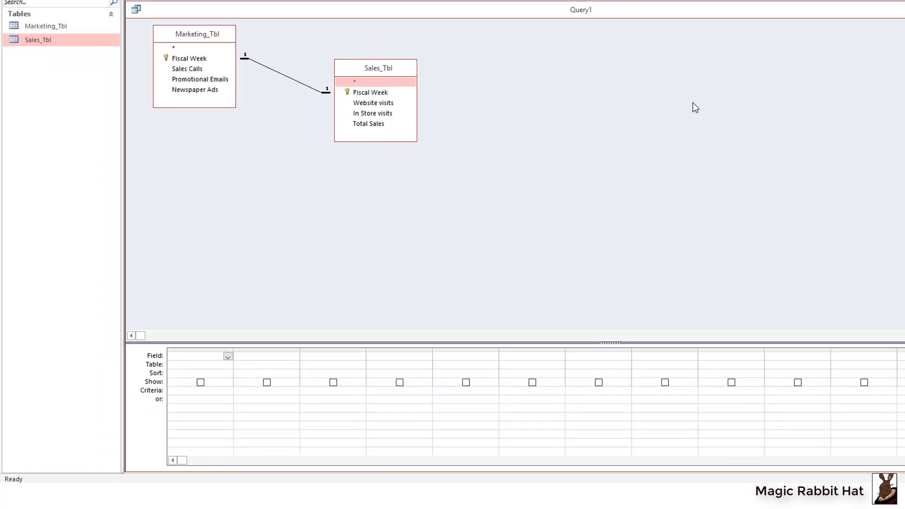
{"action": "mouse_move", "coordinate": [700, 107]}
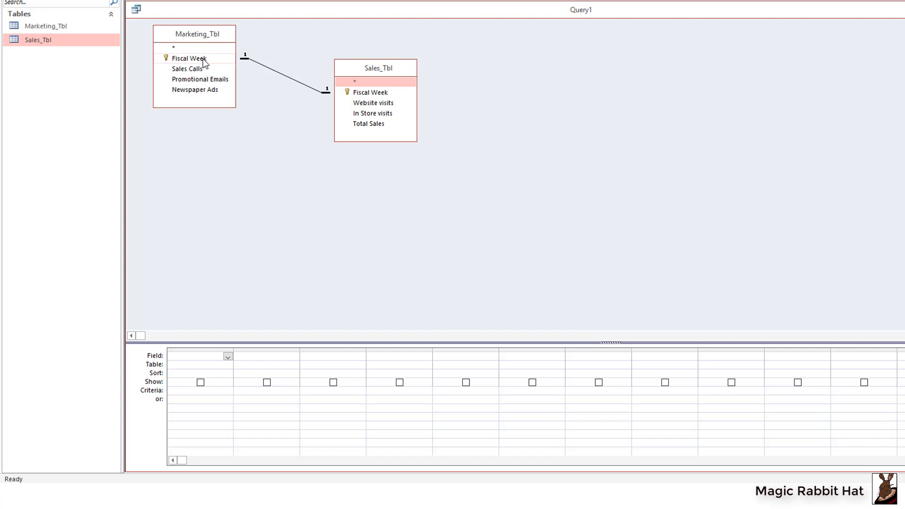
Add Fiscal Week, Sales Calls, Promotional Emails, Newspaper Ads, Website visits, In Store visits, Total Sales and run the query.
{"action": "double_click", "coordinate": [188, 57]}
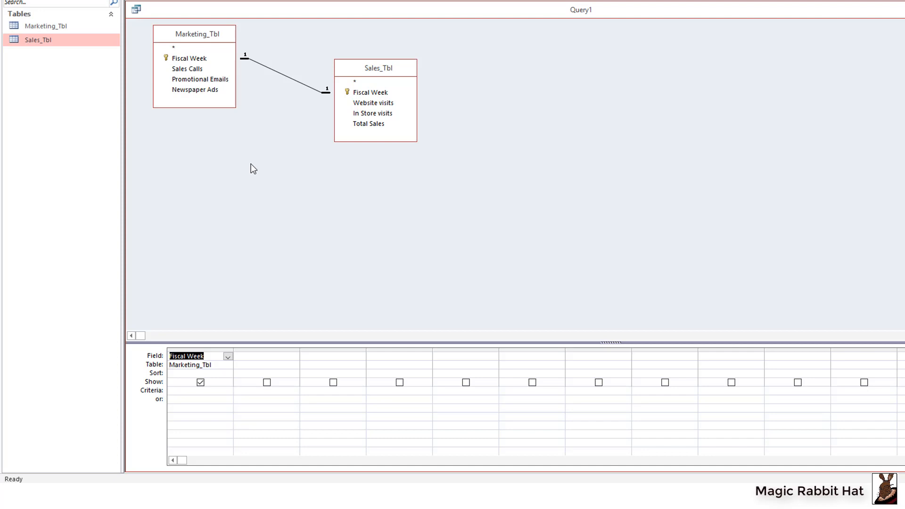
{"action": "mouse_move", "coordinate": [285, 106]}
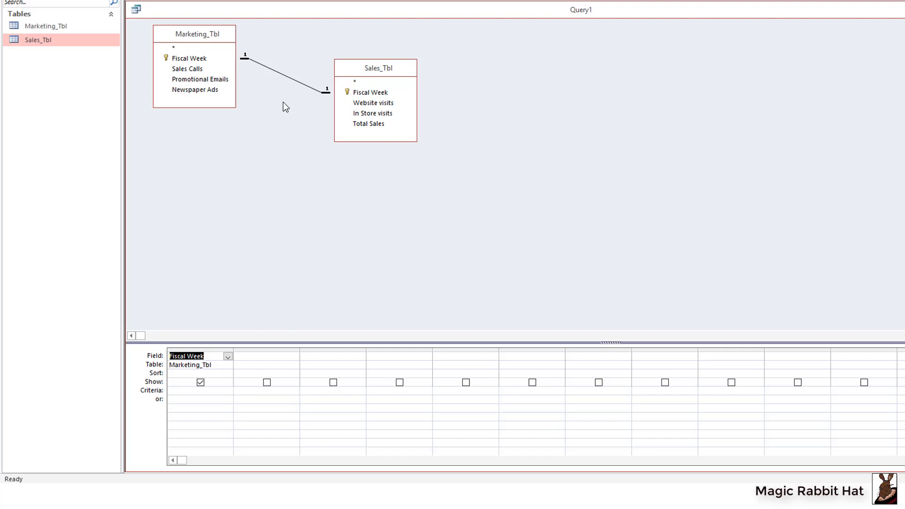
{"action": "mouse_move", "coordinate": [193, 69]}
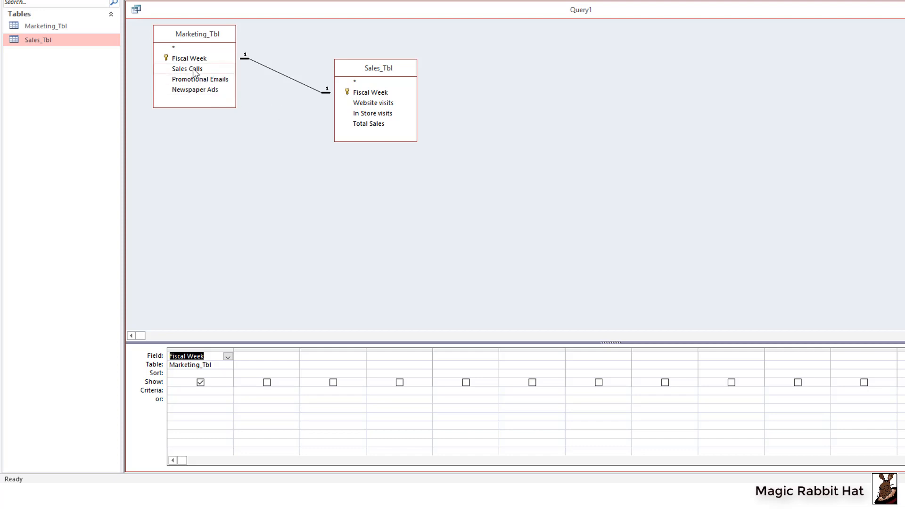
{"action": "double_click", "coordinate": [187, 69]}
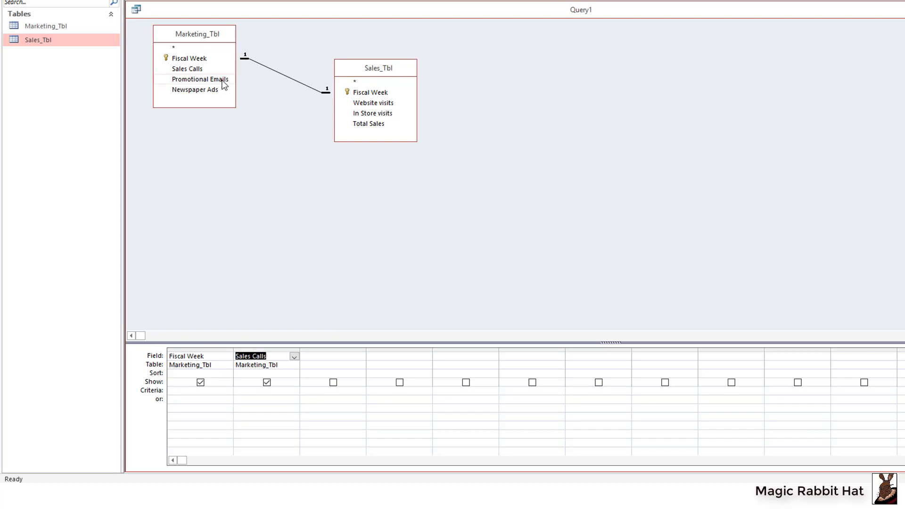
{"action": "double_click", "coordinate": [199, 79]}
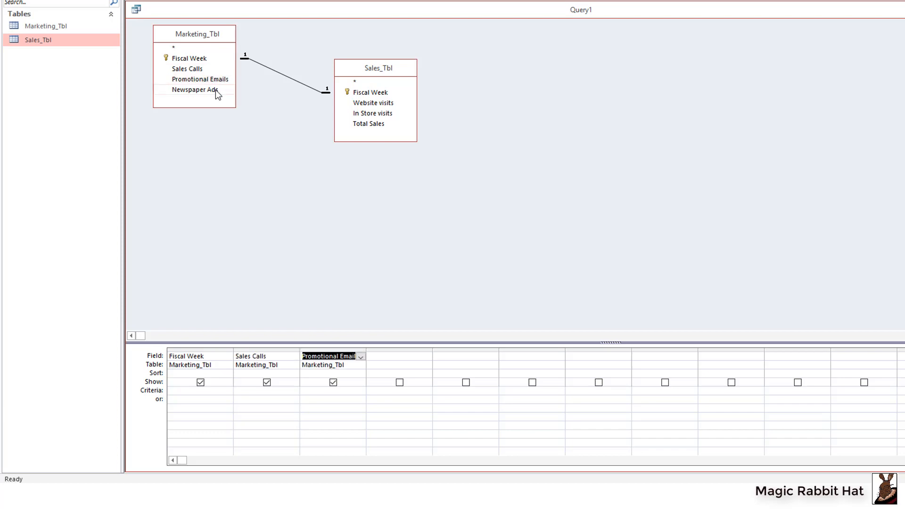
{"action": "double_click", "coordinate": [195, 90]}
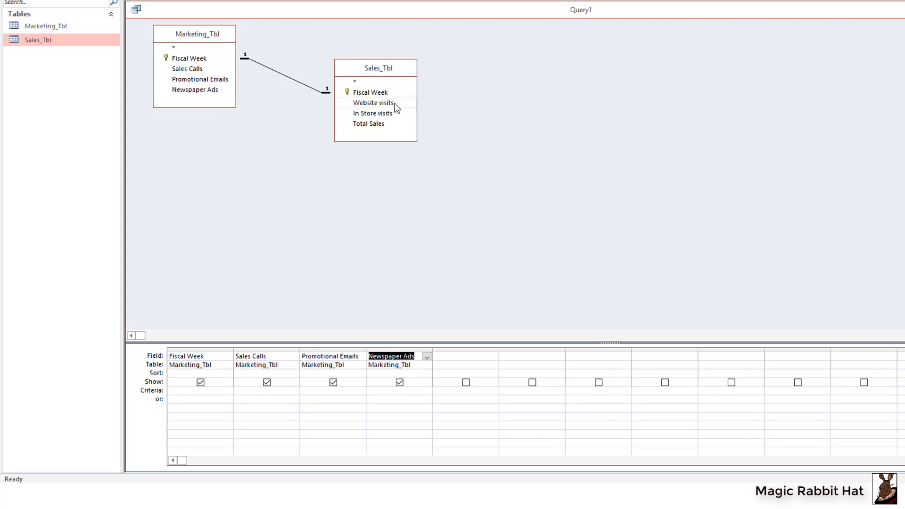
{"action": "double_click", "coordinate": [376, 102]}
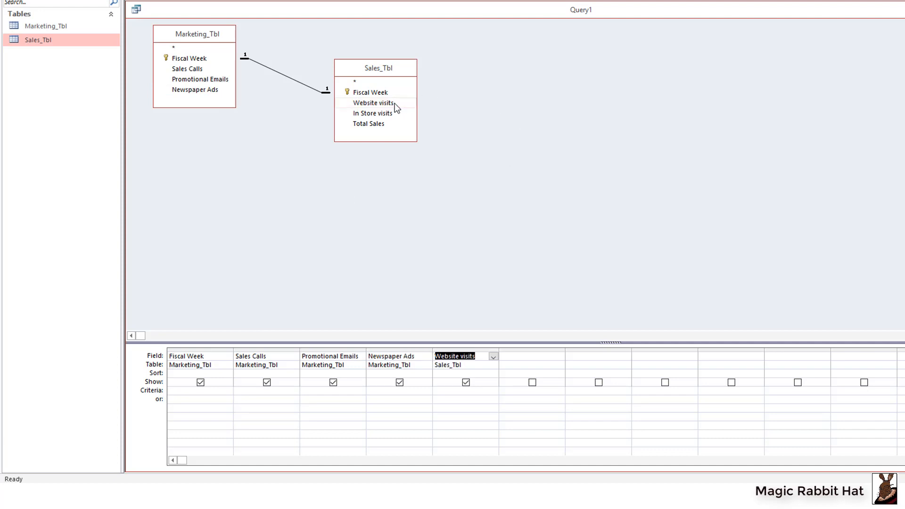
{"action": "mouse_move", "coordinate": [388, 120]}
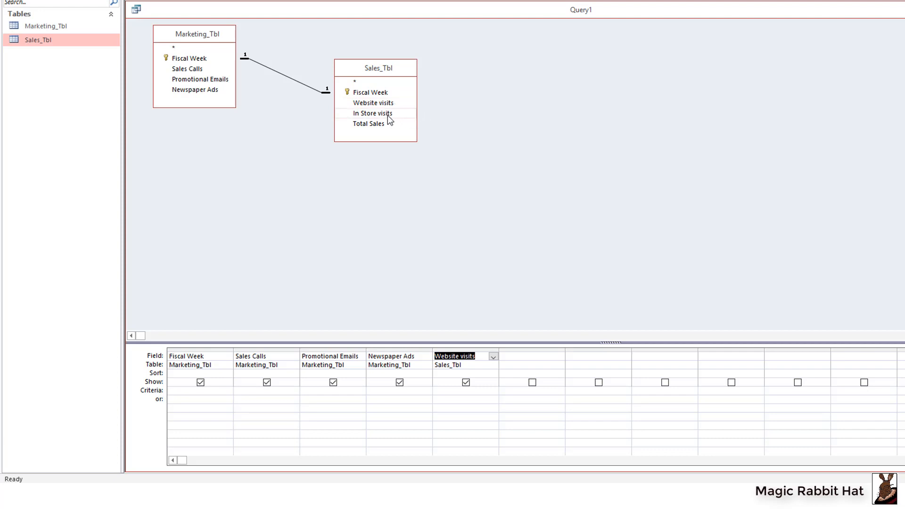
{"action": "double_click", "coordinate": [371, 113]}
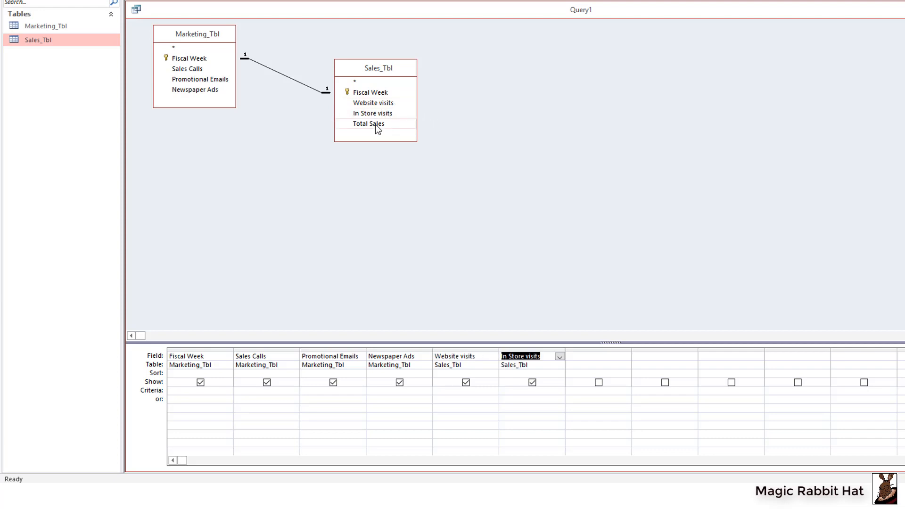
{"action": "left_click", "coordinate": [369, 123]}
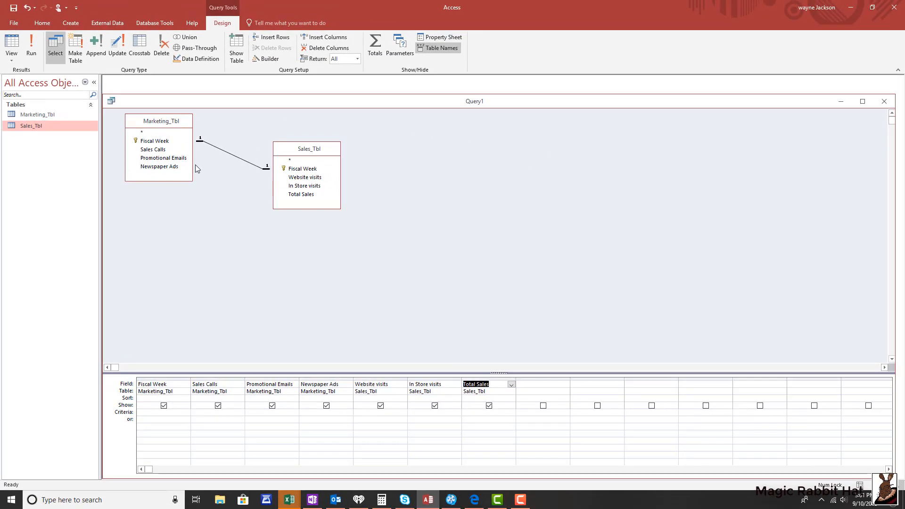
{"action": "mouse_move", "coordinate": [189, 75]}
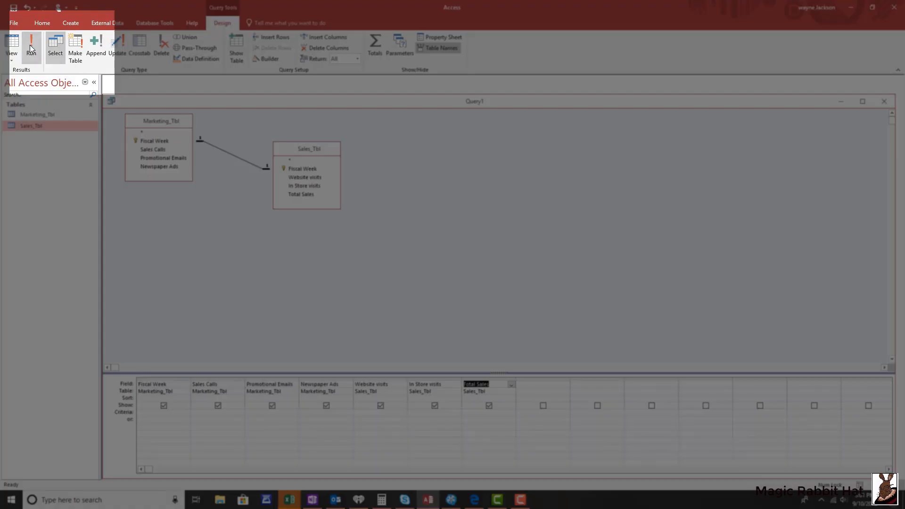
{"action": "left_click", "coordinate": [30, 46]}
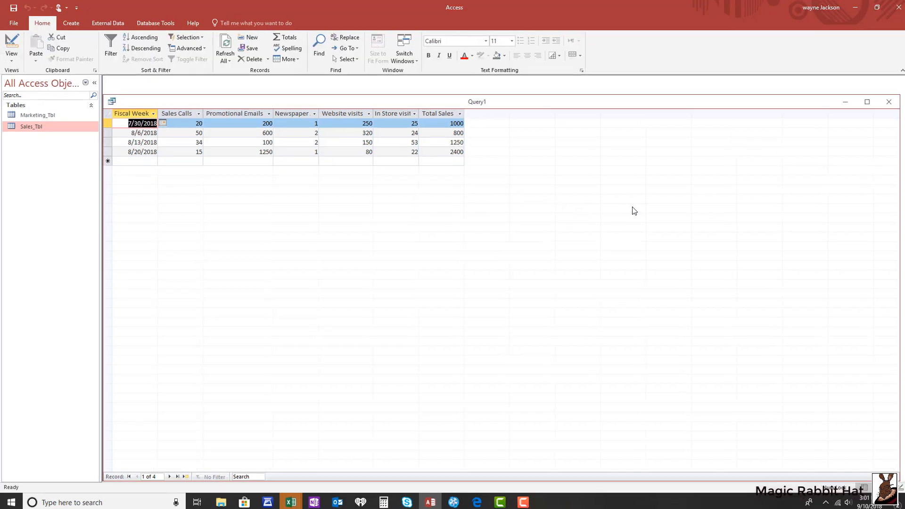